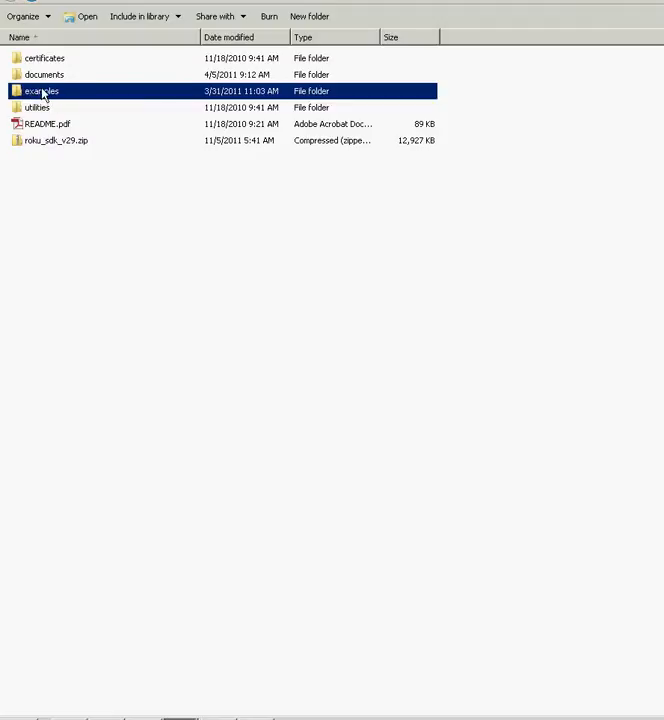
Open the Roku SDK examples folder holding source, zips and rokuExternalControl.c.
double_click(40, 92)
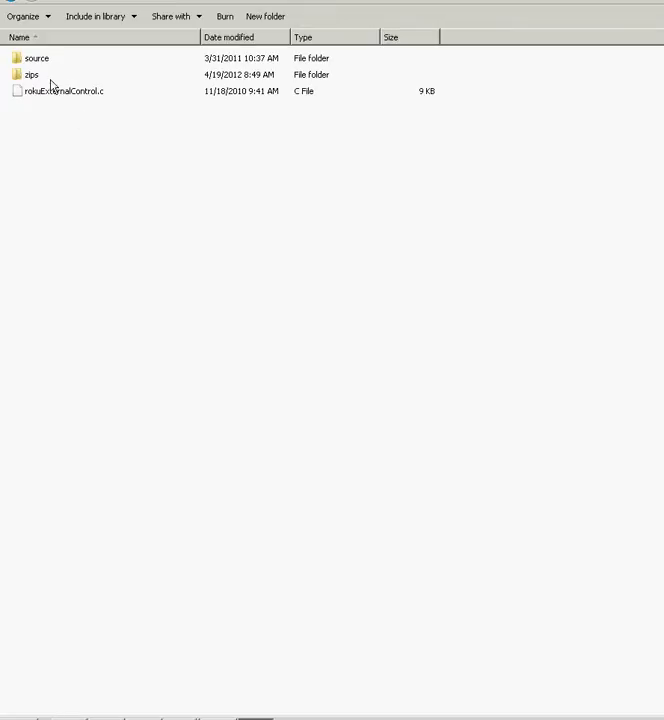
mouse_move(36, 76)
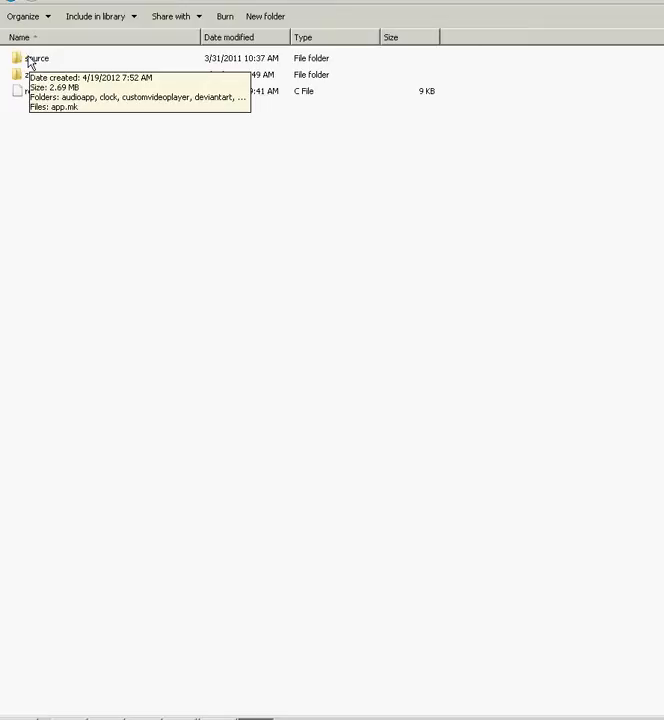
mouse_move(36, 76)
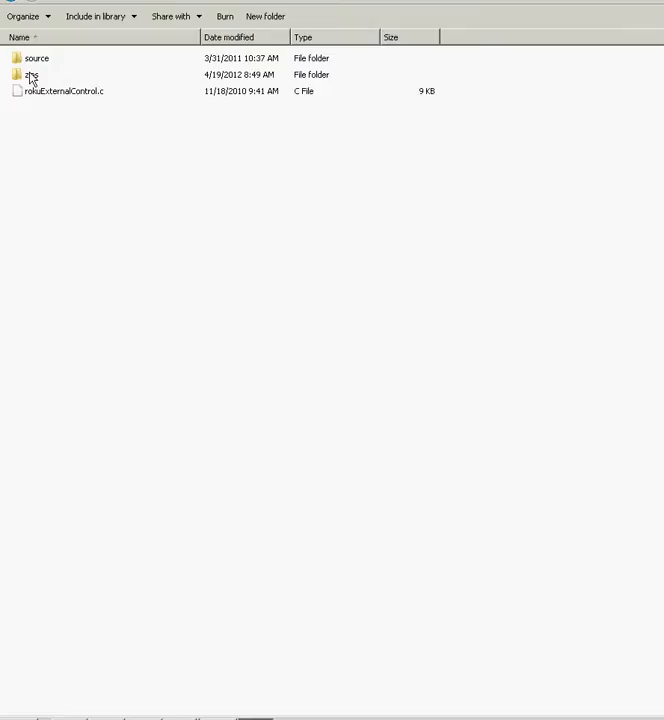
Open the zips folder listing the sample channel archives.
double_click(30, 74)
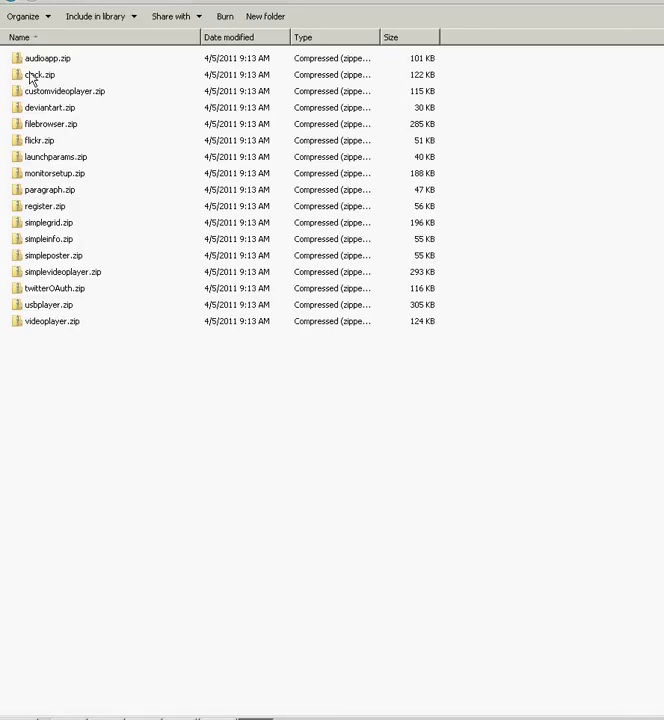
mouse_move(54, 336)
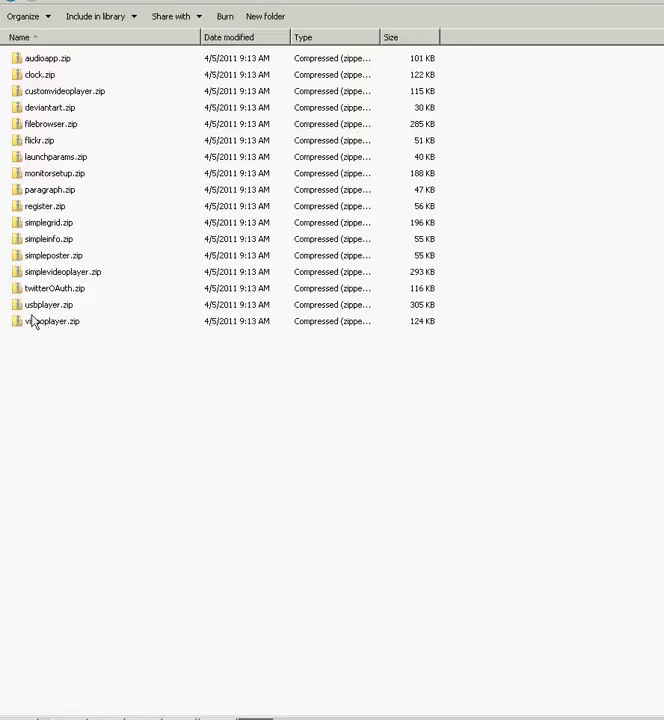
mouse_move(50, 320)
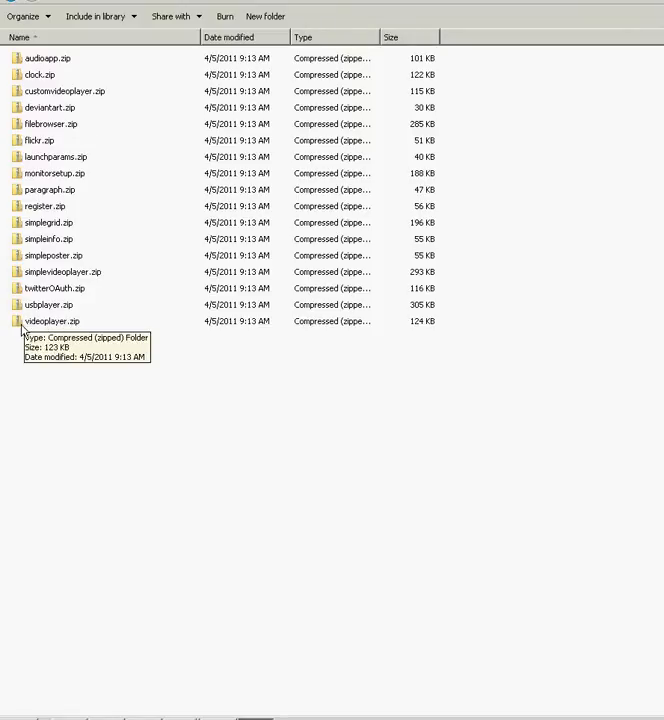
mouse_move(42, 320)
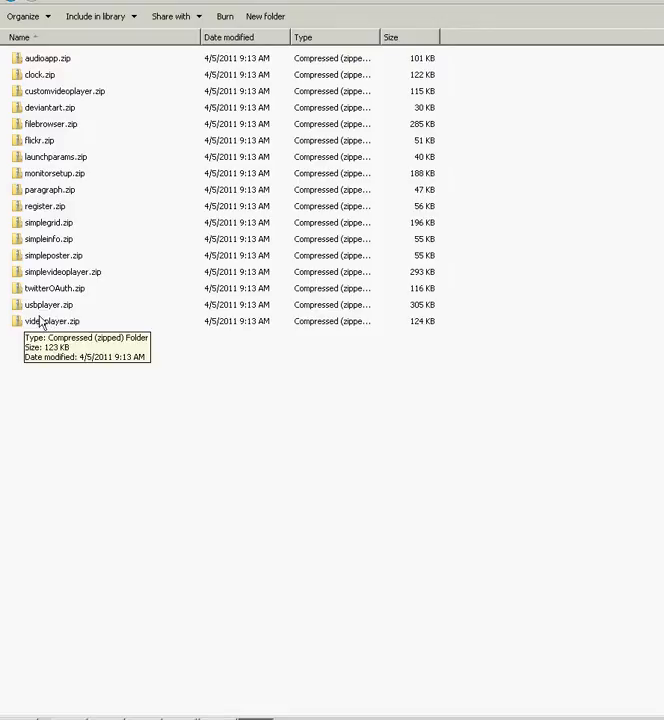
mouse_move(40, 346)
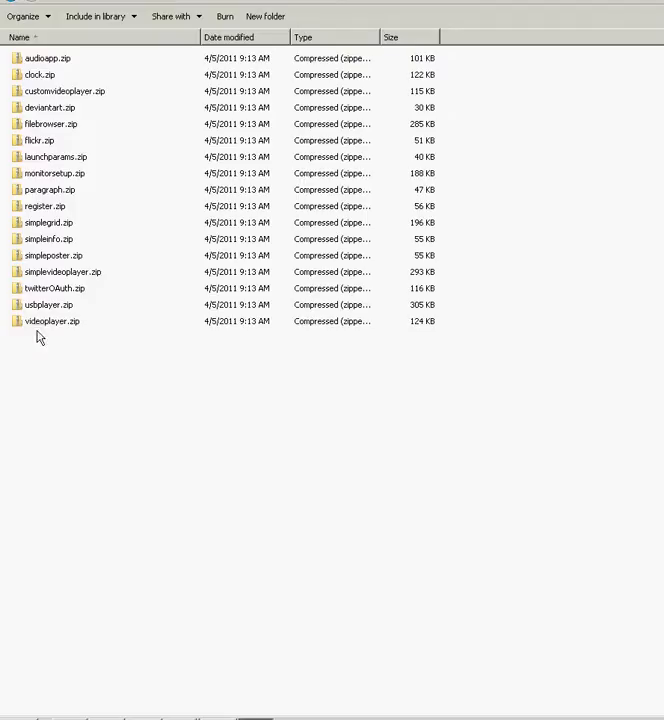
mouse_move(128, 394)
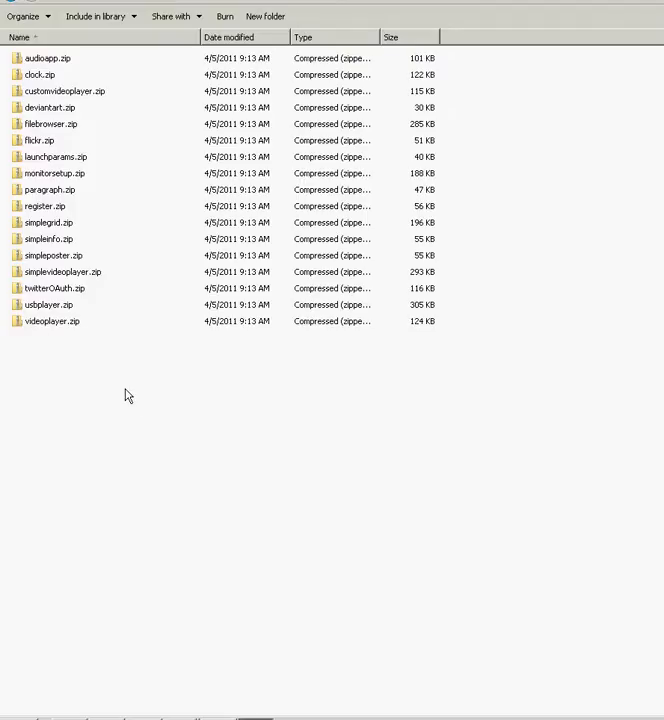
mouse_move(148, 396)
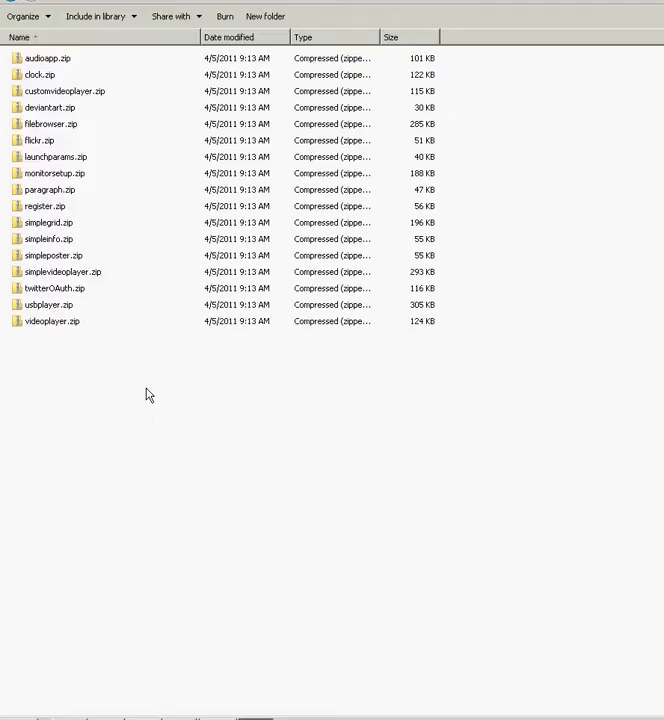
Create a new folder named ToTheBox beside the sample zip archives.
right_click(146, 392)
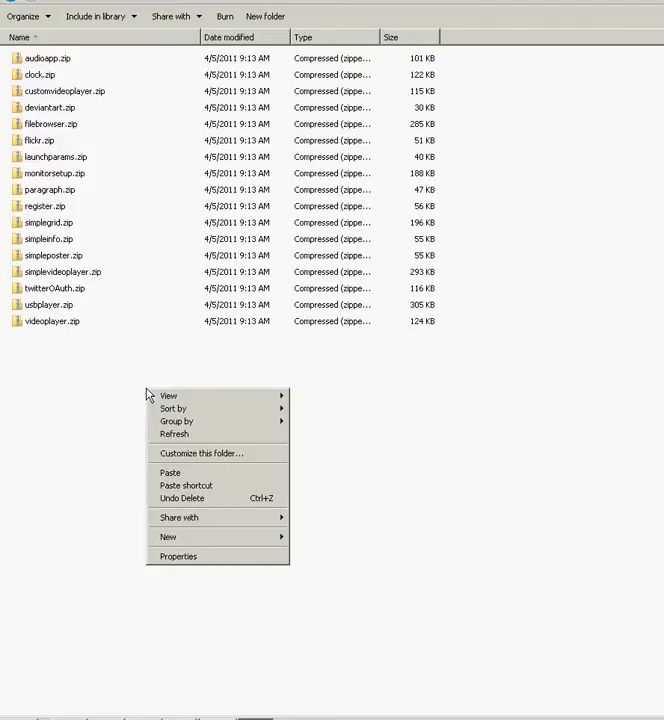
click(168, 536)
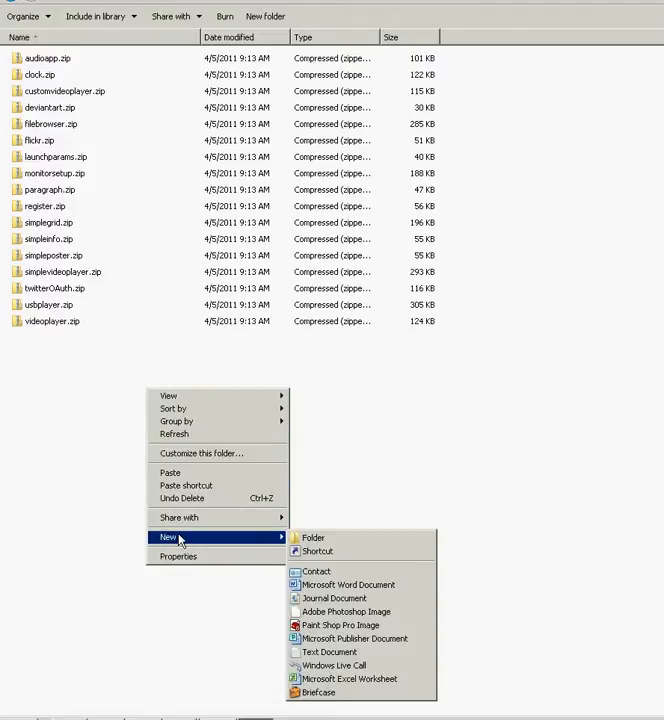
mouse_move(312, 538)
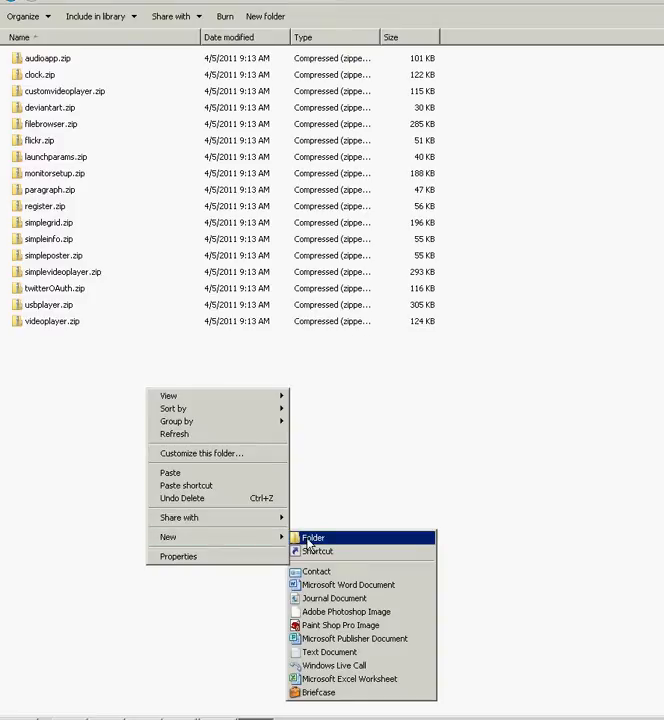
click(312, 538)
text(To)
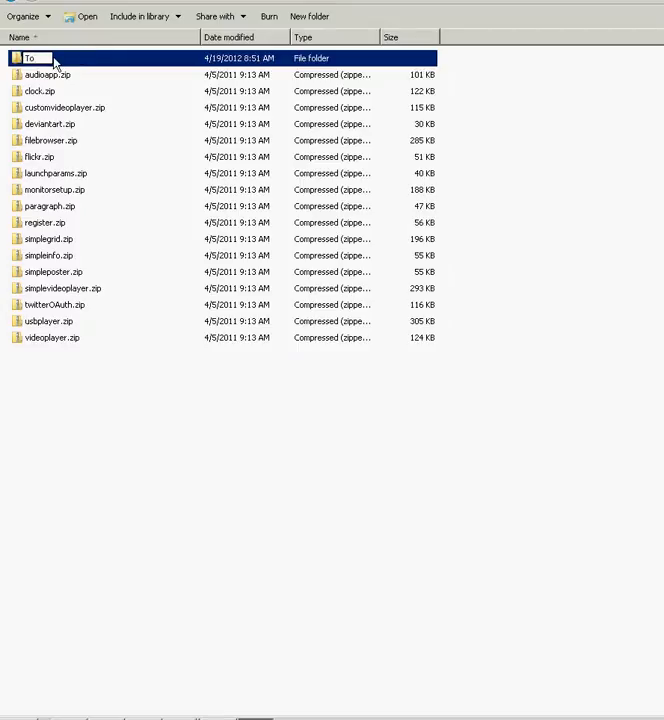
text(TheBox)
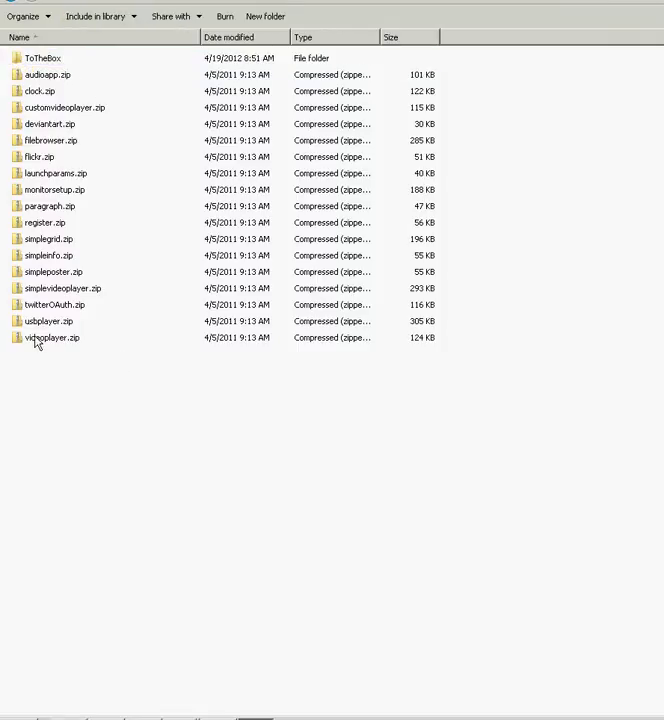
mouse_move(40, 340)
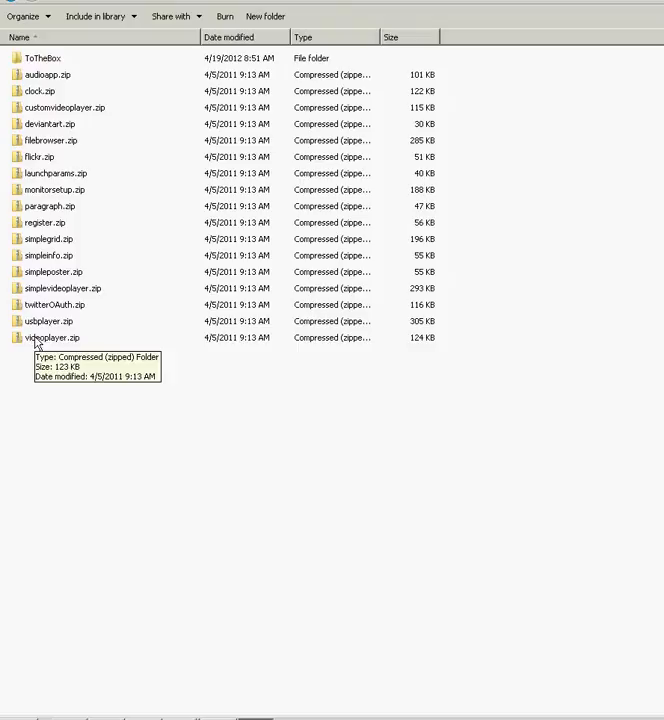
Move videoplayer.zip into ToTheBox and open that folder with the archive selected.
click(48, 336)
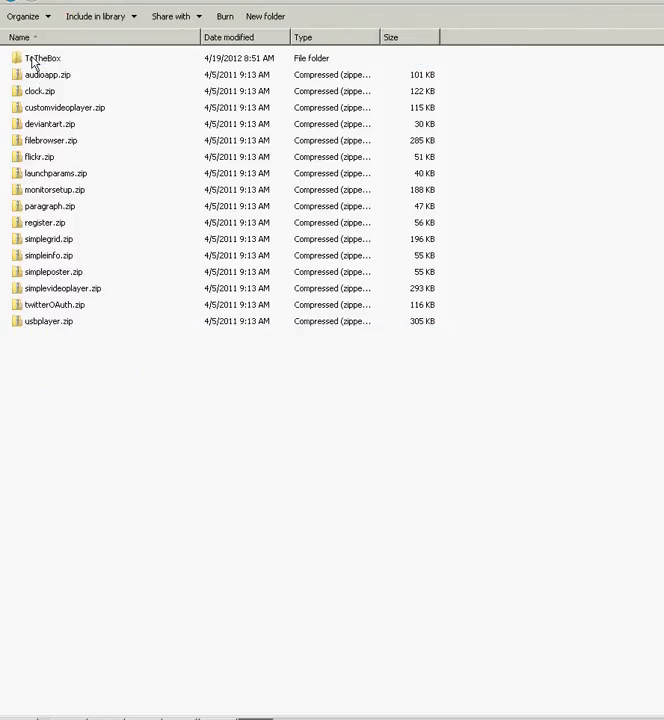
click(44, 56)
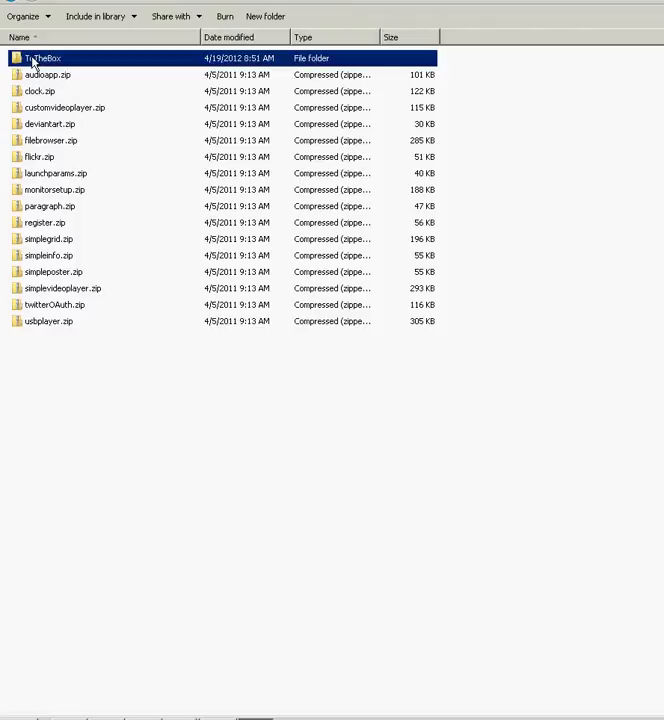
double_click(44, 56)
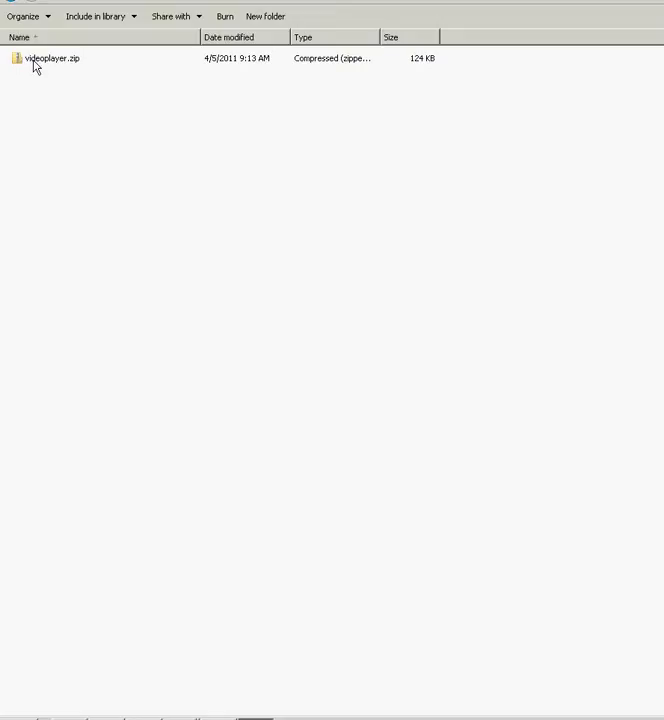
click(50, 58)
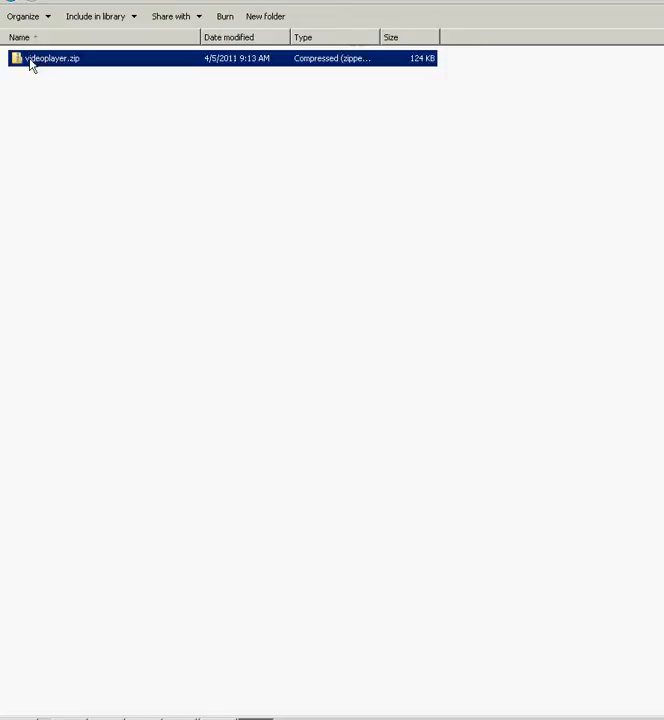
Extract videoplayer.zip here, producing artwork, images, source, xml, manifest and README.txt.
right_click(48, 58)
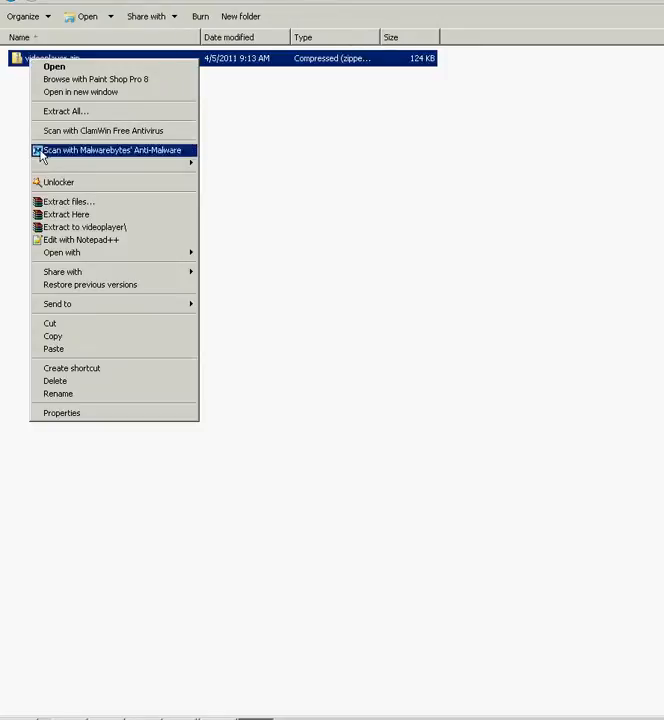
mouse_move(66, 214)
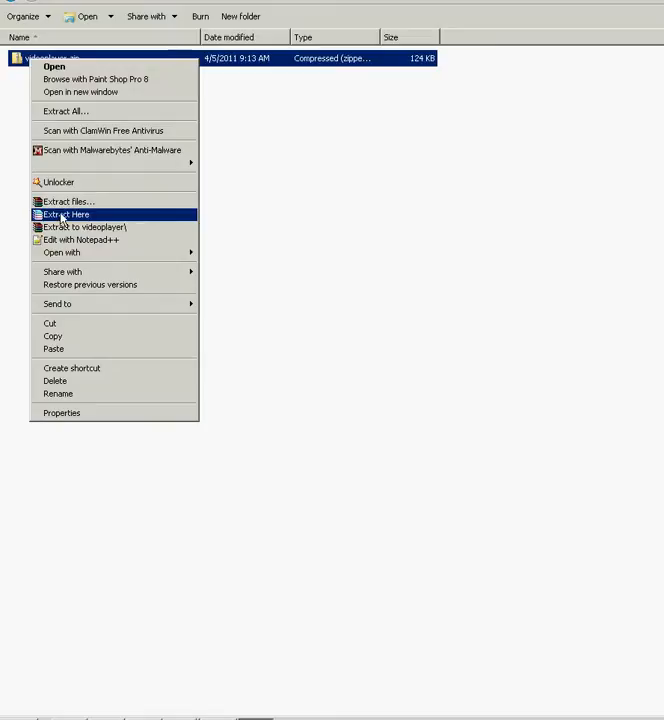
click(68, 214)
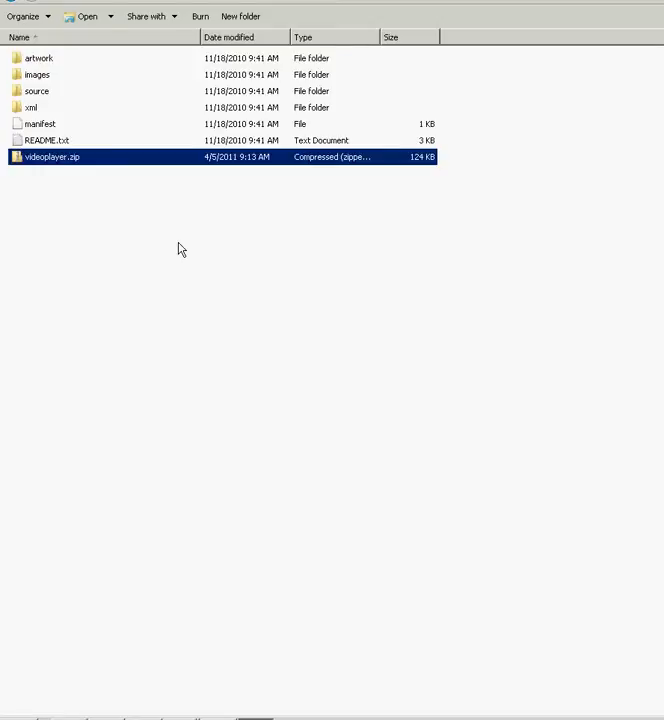
mouse_move(44, 168)
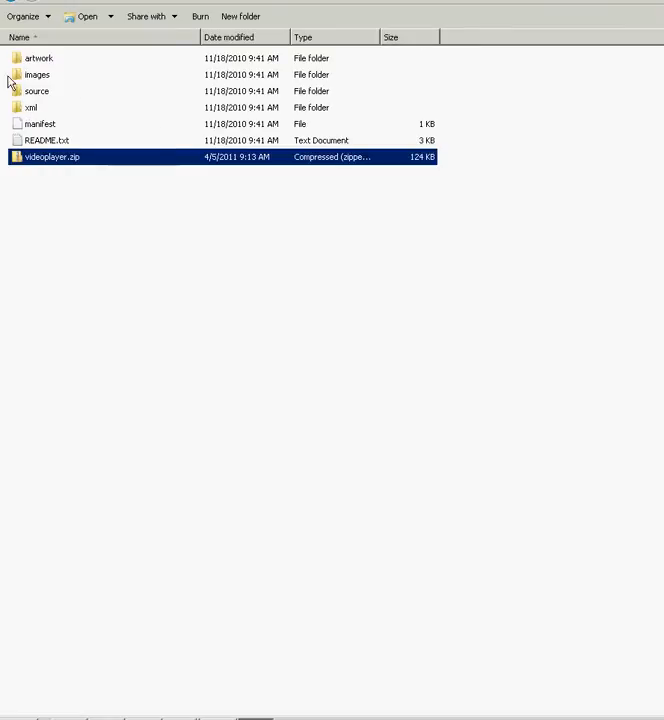
mouse_move(88, 68)
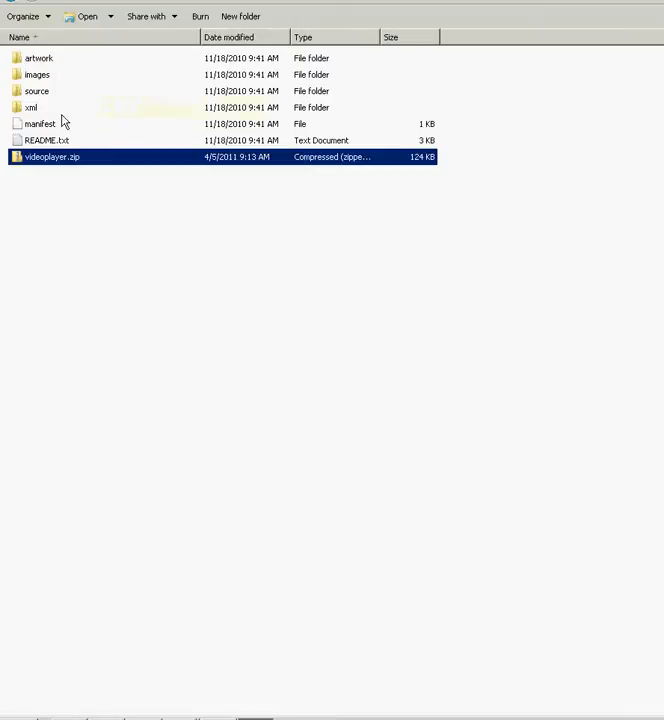
mouse_move(30, 124)
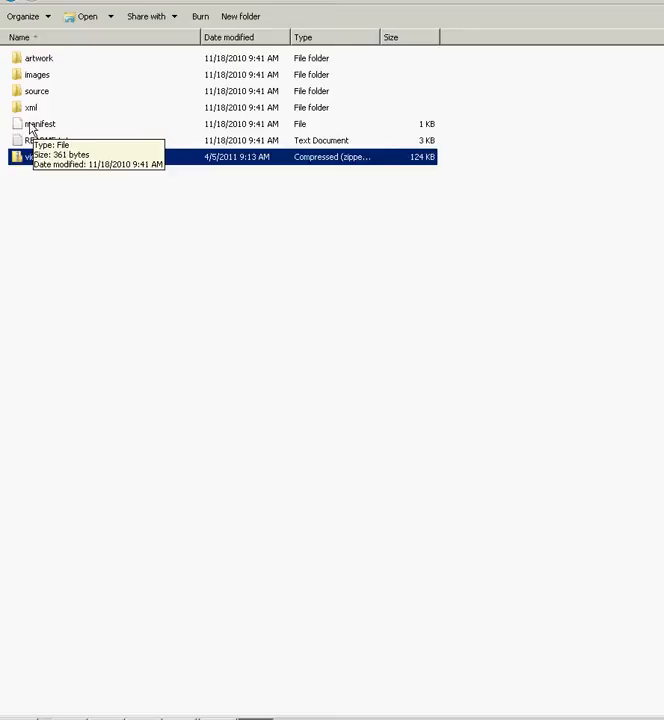
Open the extracted manifest file in Notepad++ for editing.
right_click(40, 124)
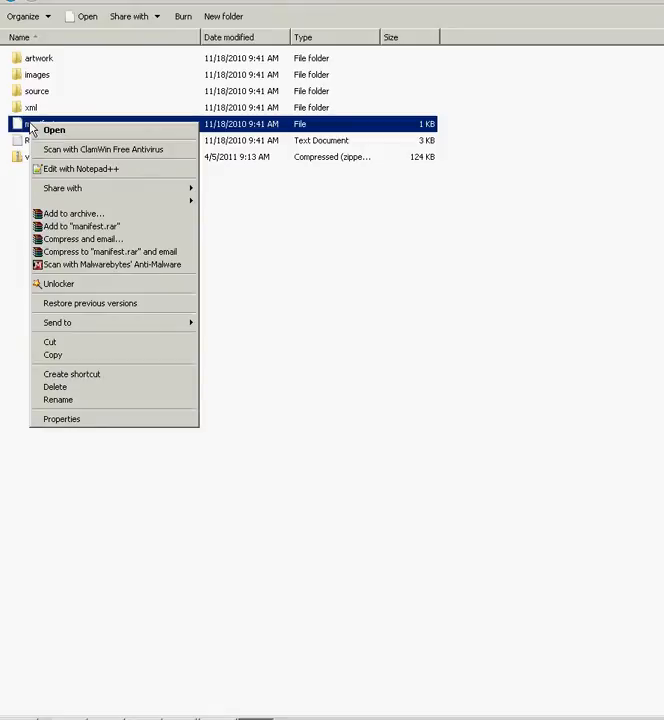
mouse_move(76, 168)
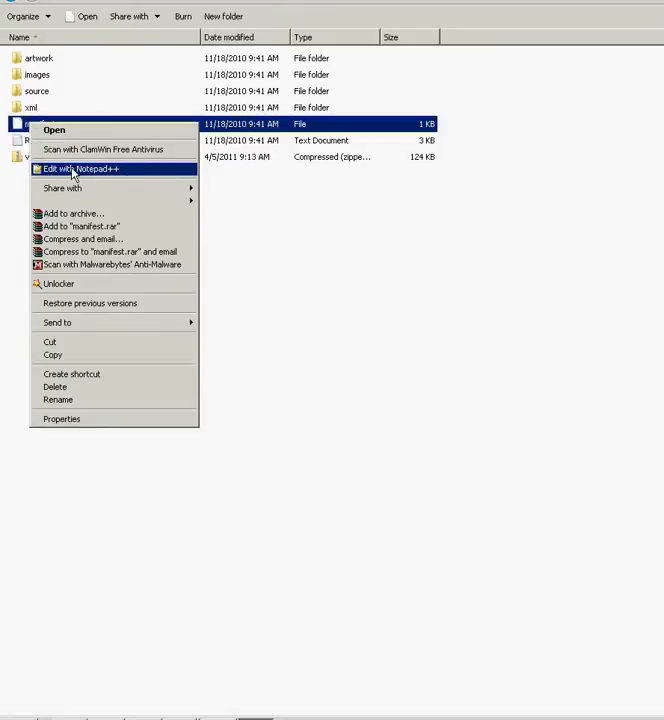
mouse_move(104, 168)
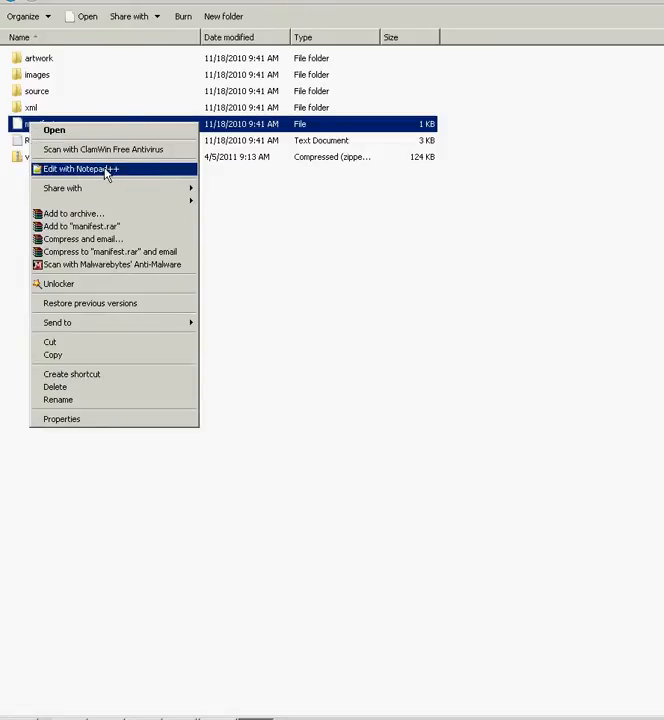
click(80, 168)
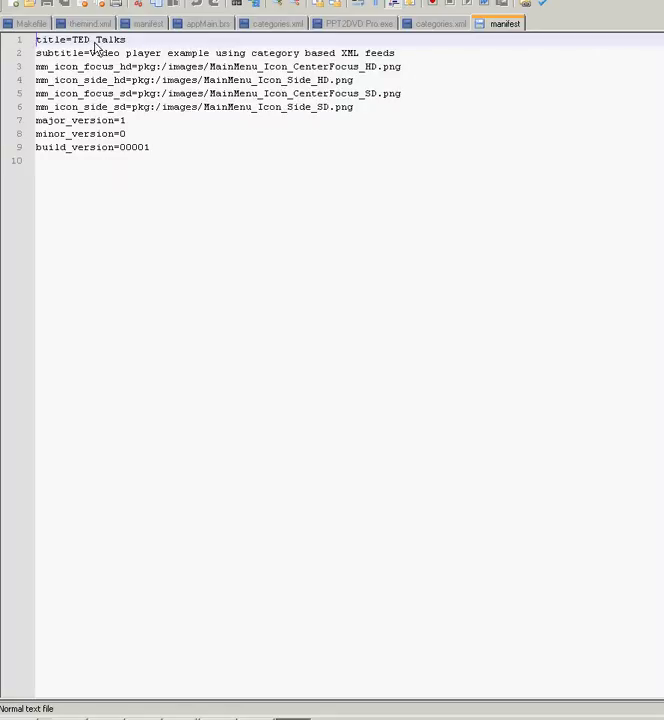
mouse_move(156, 48)
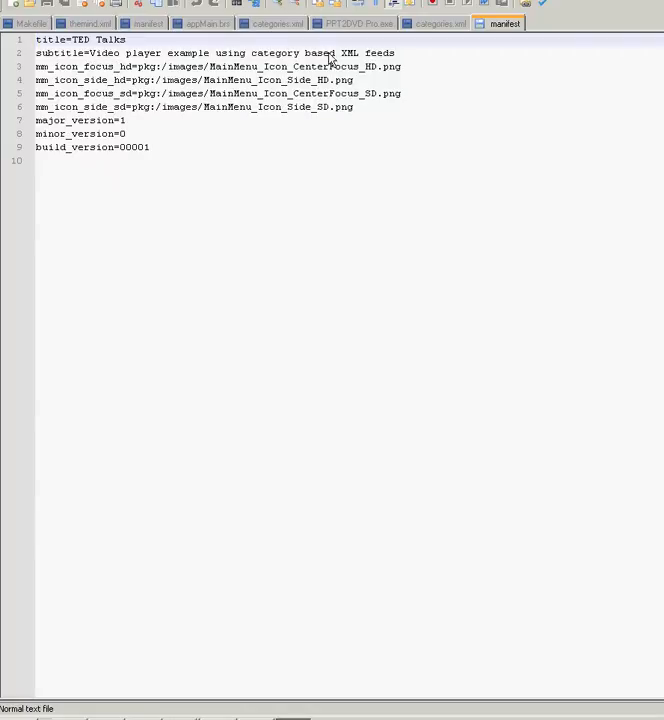
mouse_move(390, 62)
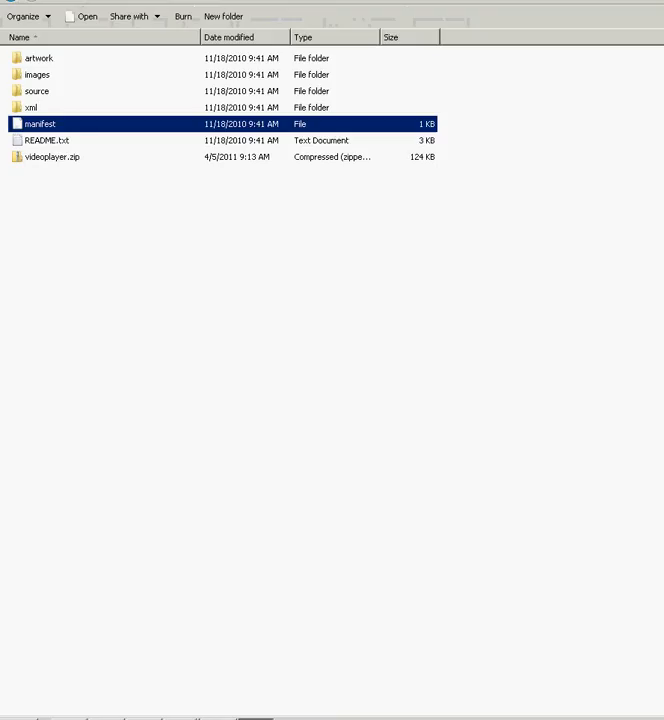
mouse_move(30, 110)
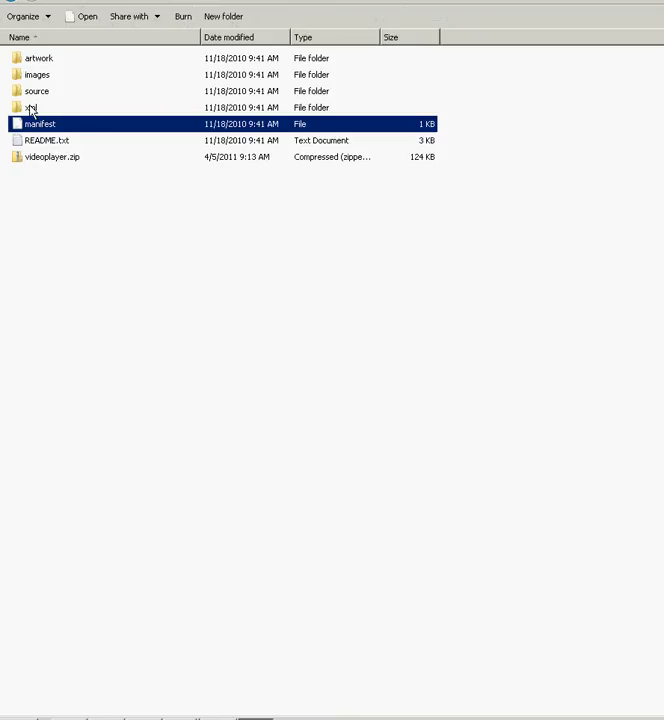
Look inside the xml folder of the unzipped videoplayer sample.
double_click(36, 108)
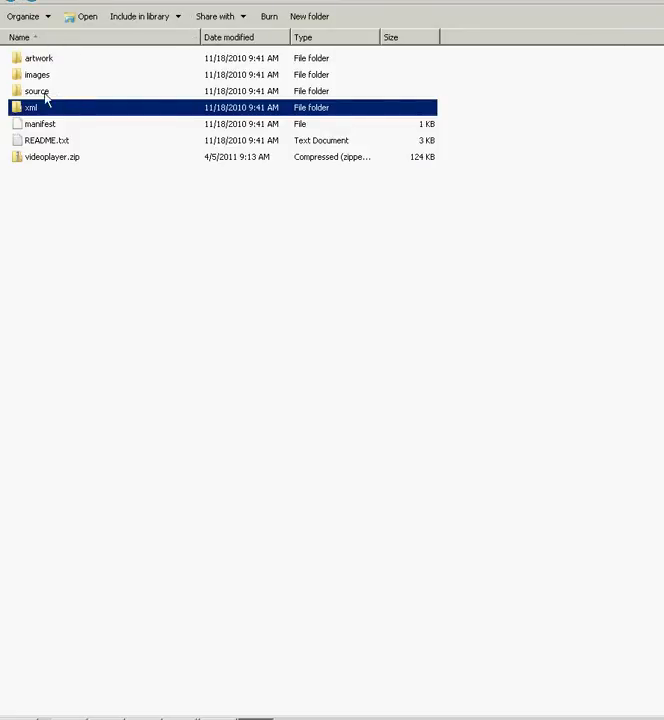
Open the source folder of BRS scripts and call up actions for categoryFeed.brs.
double_click(38, 92)
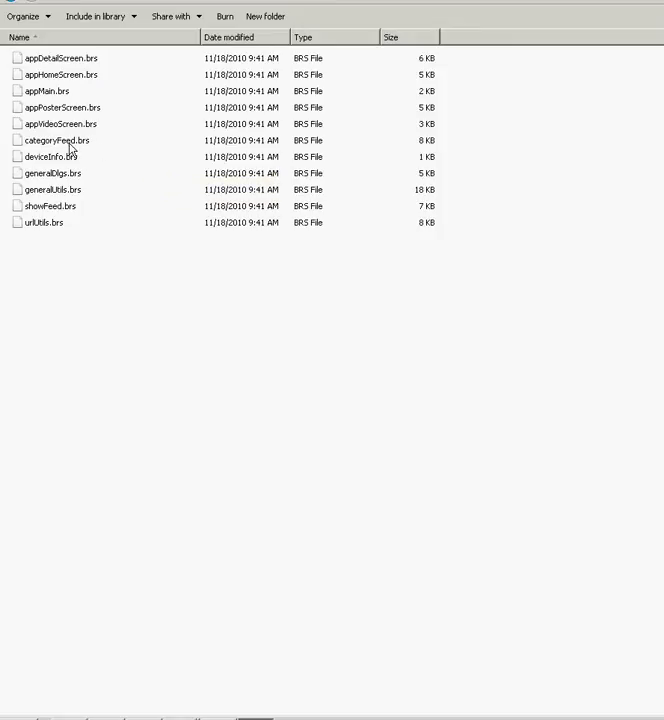
mouse_move(56, 140)
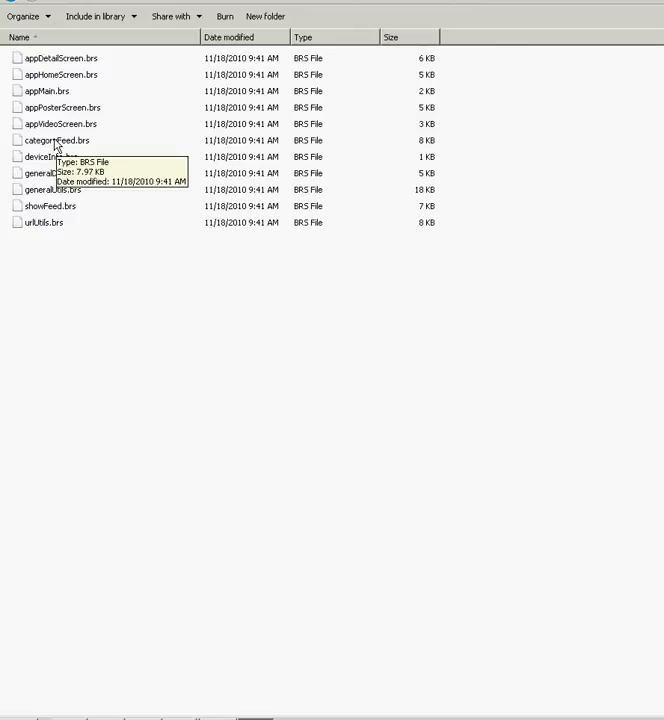
right_click(56, 140)
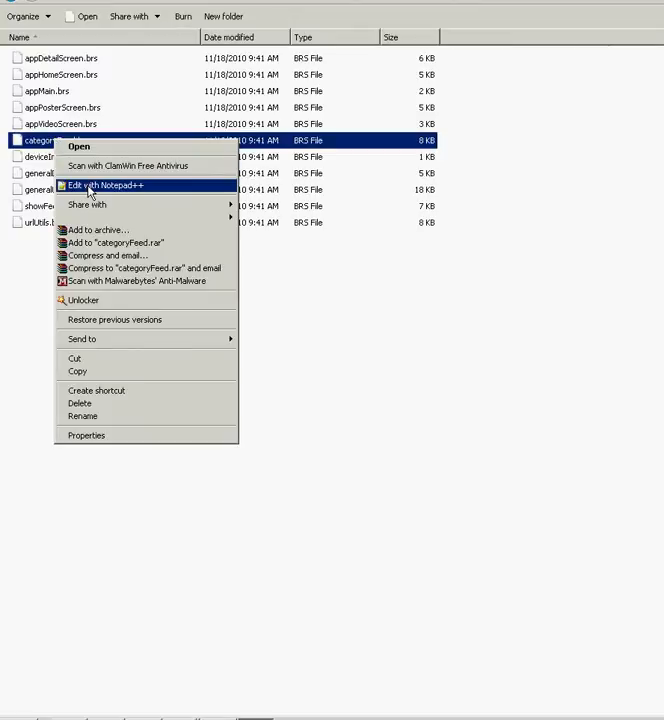
Open categoryFeed.brs in Notepad++ to read its feed connection and category-name functions.
click(104, 186)
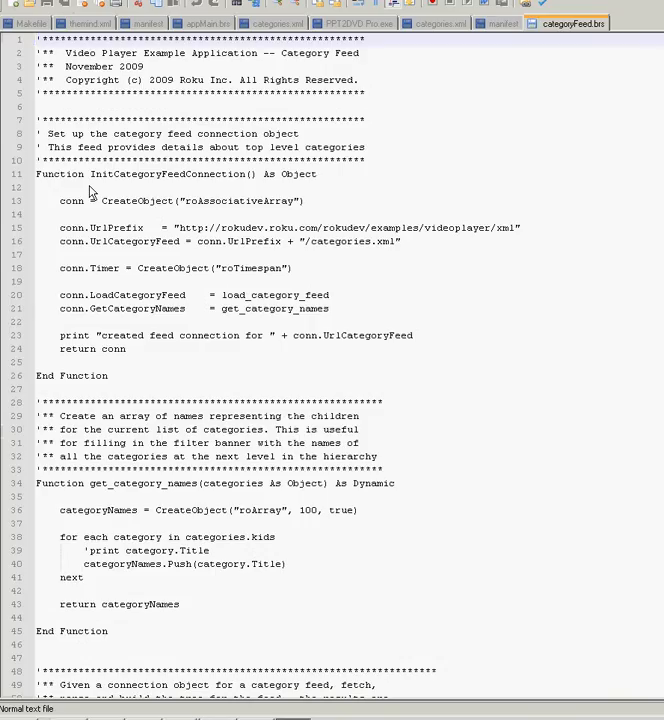
mouse_move(162, 228)
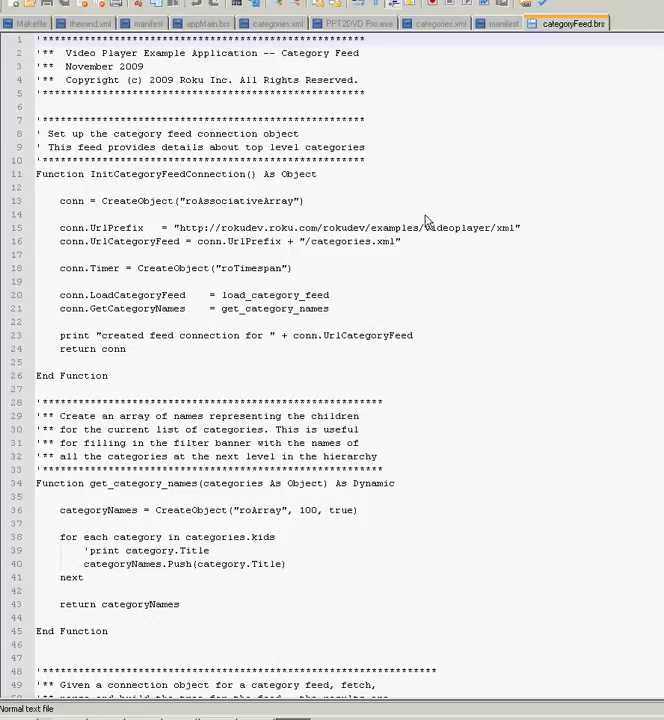
mouse_move(540, 240)
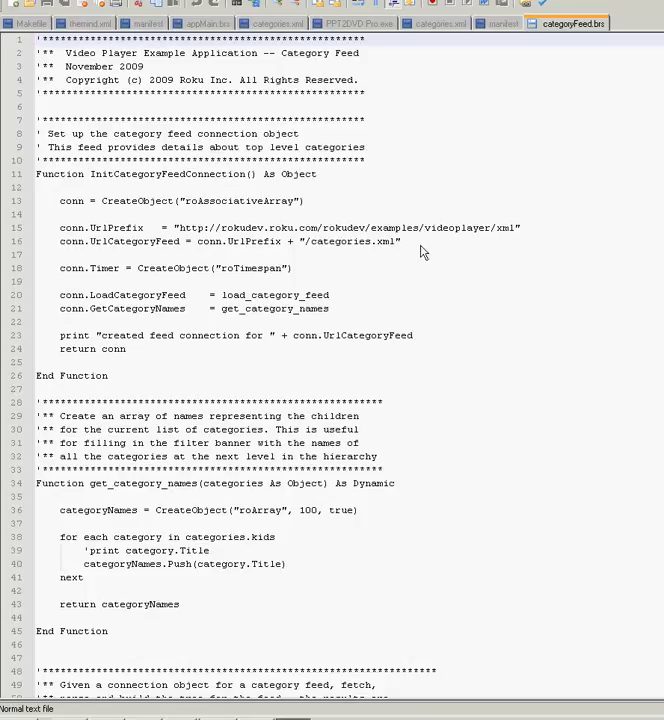
mouse_move(180, 240)
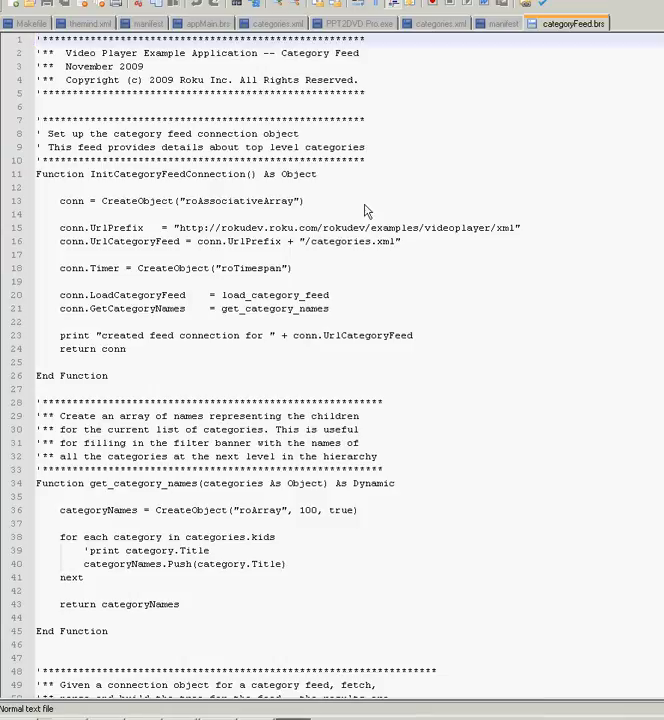
mouse_move(408, 250)
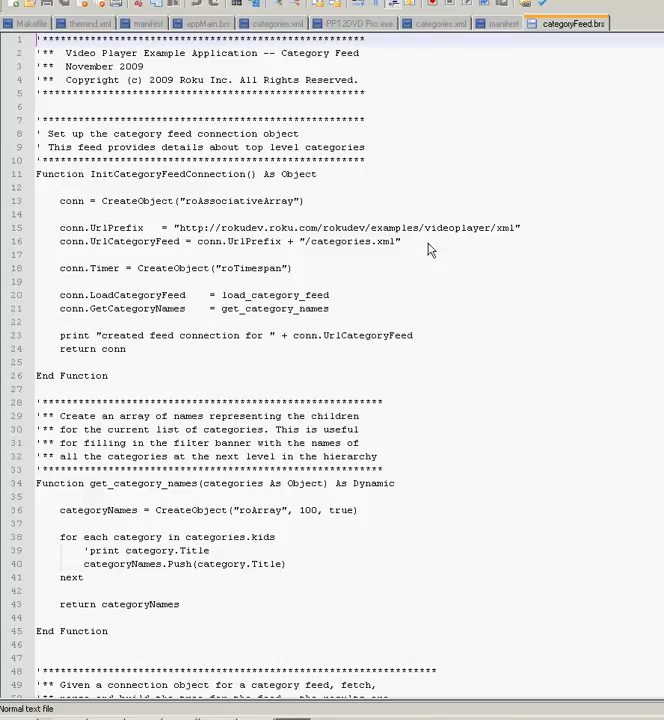
mouse_move(182, 218)
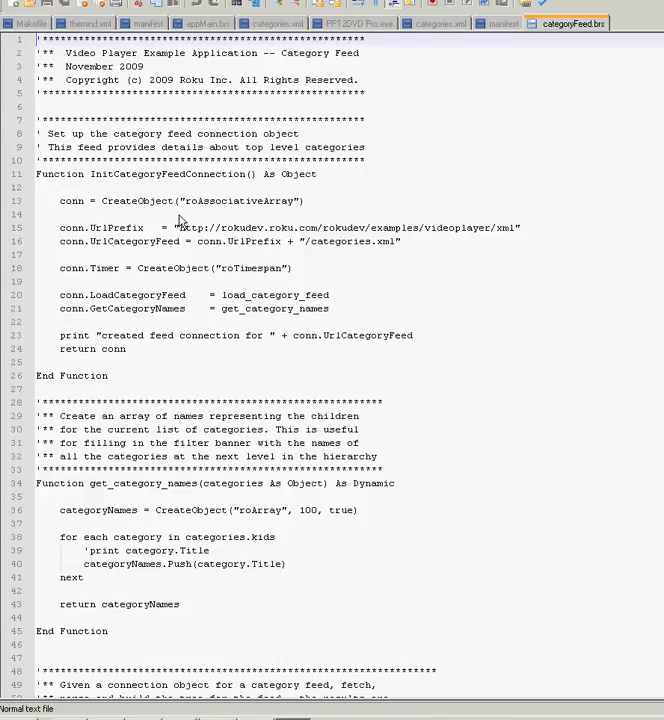
mouse_move(490, 218)
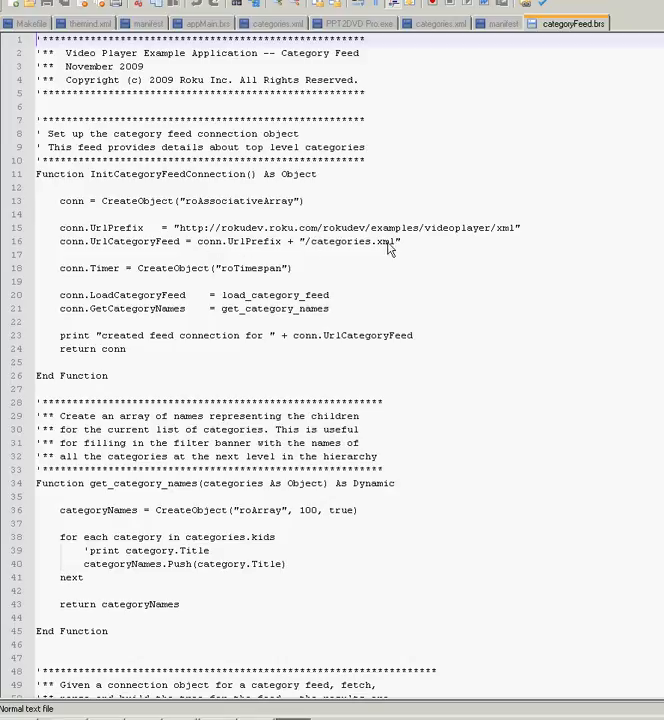
mouse_move(156, 228)
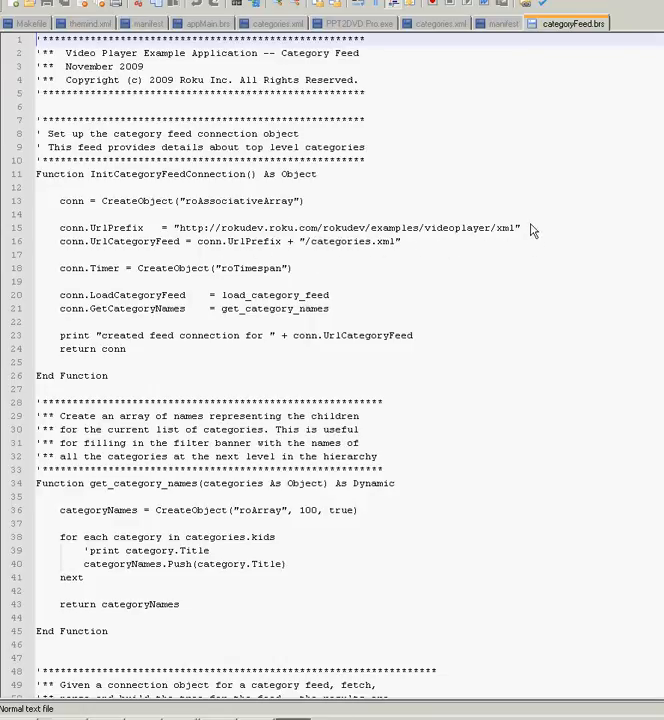
mouse_move(156, 244)
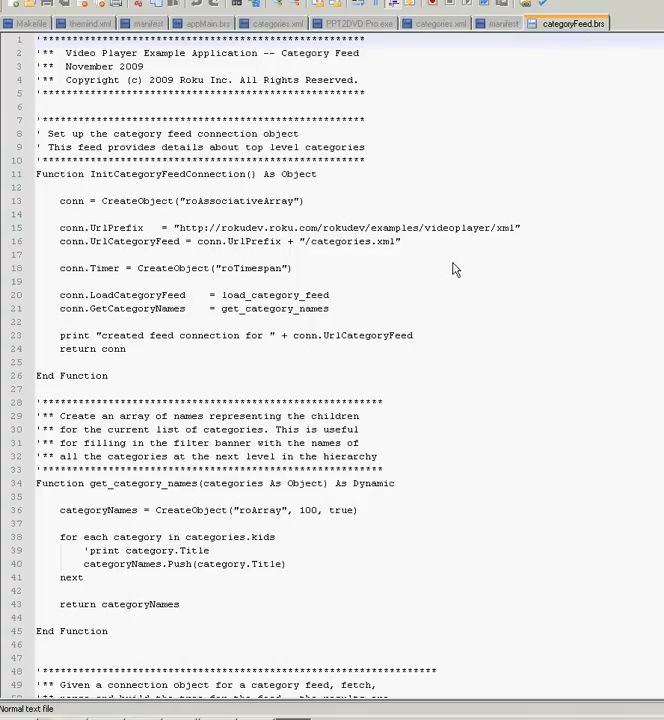
mouse_move(444, 268)
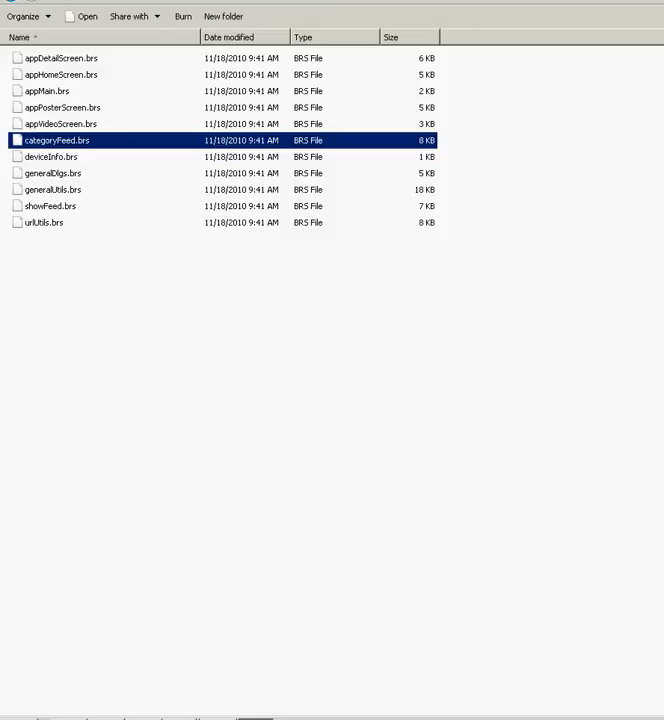
mouse_move(32, 106)
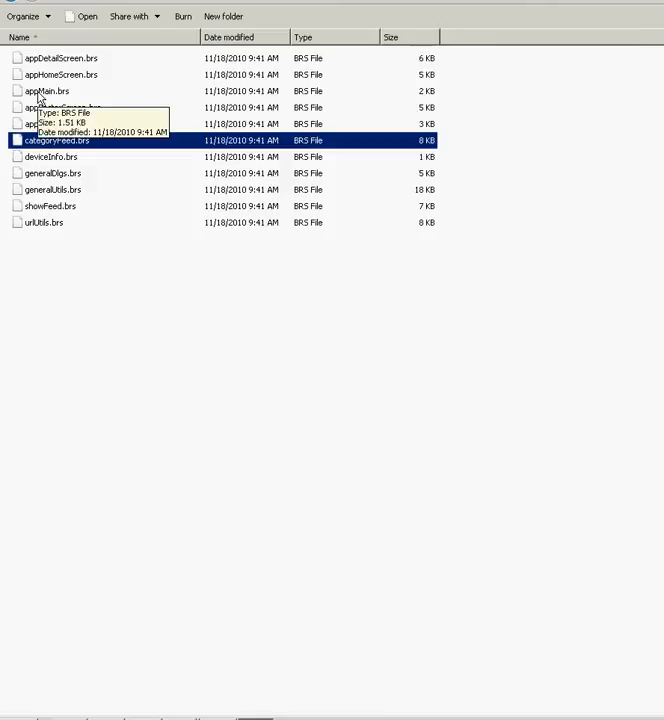
Open appMain.brs from the source folder in Notepad++.
right_click(48, 92)
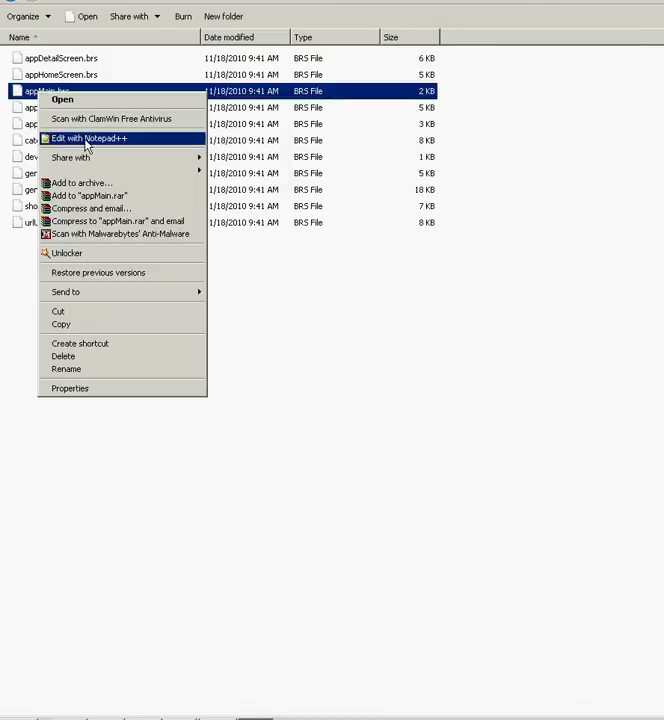
click(88, 138)
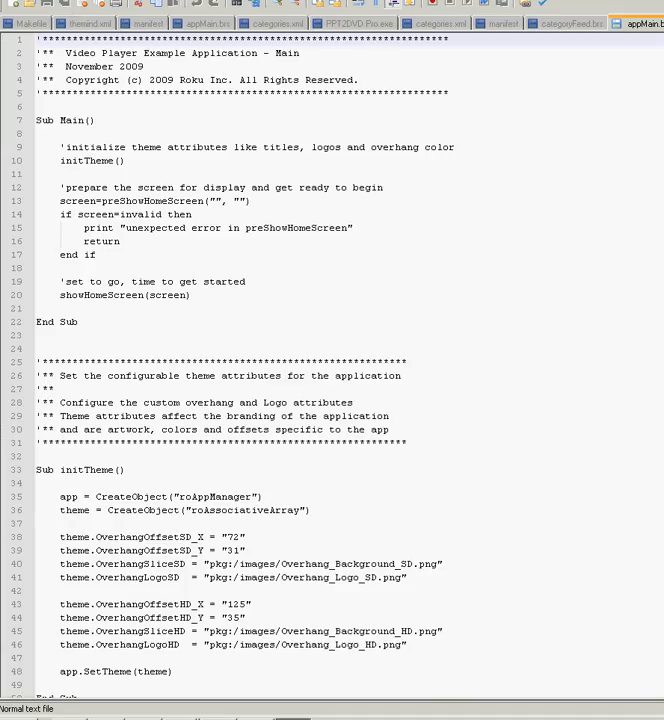
Review appMain.brs down to the initTheme SD and HD overhang settings ending in app.SetTheme(theme).
scroll(down, 3)
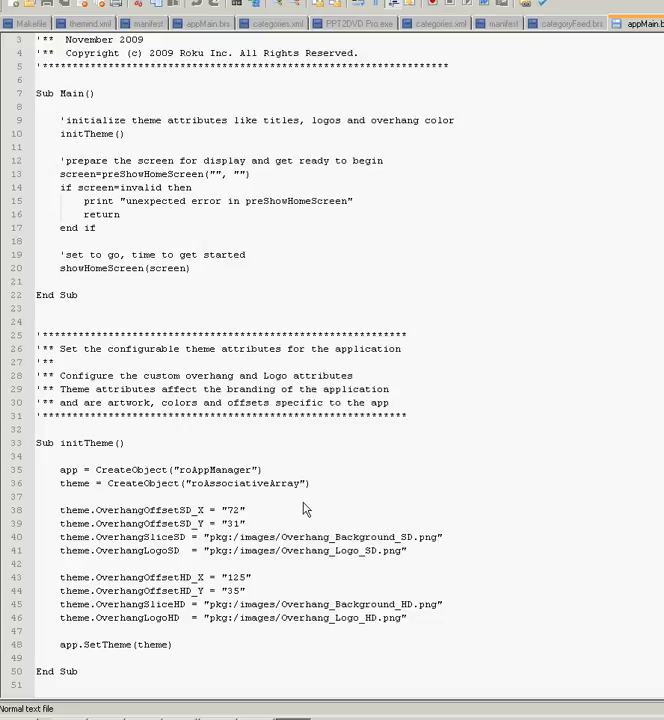
mouse_move(212, 604)
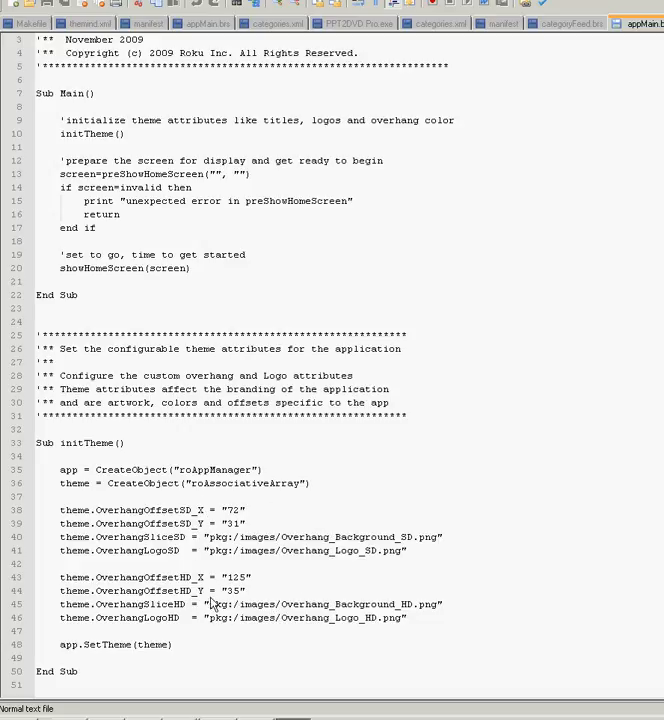
mouse_move(292, 544)
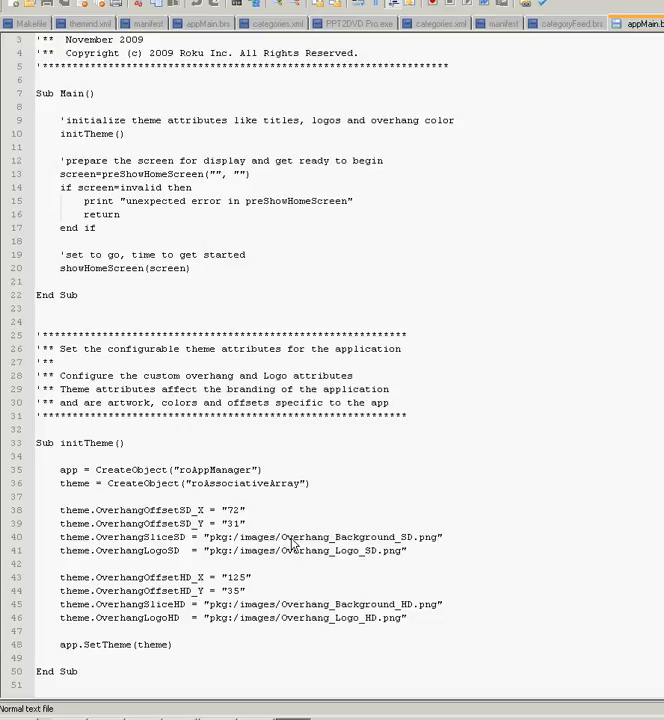
mouse_move(252, 524)
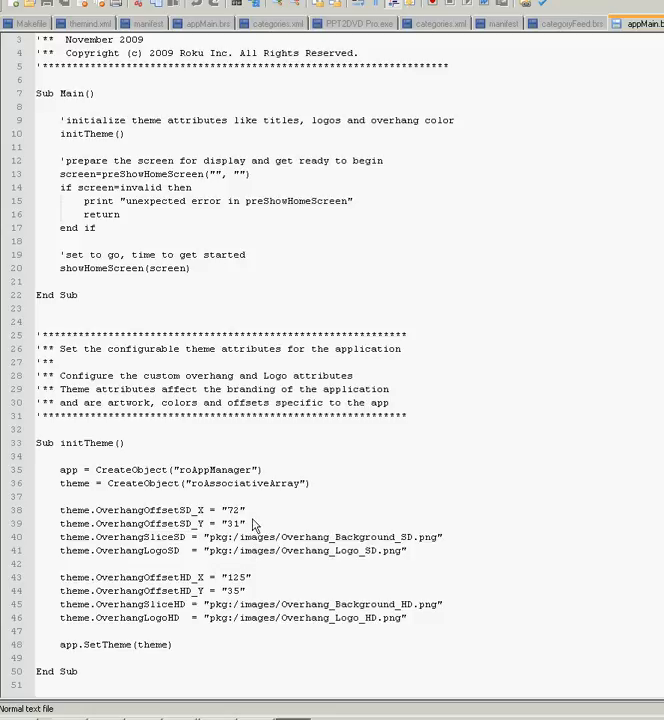
mouse_move(186, 600)
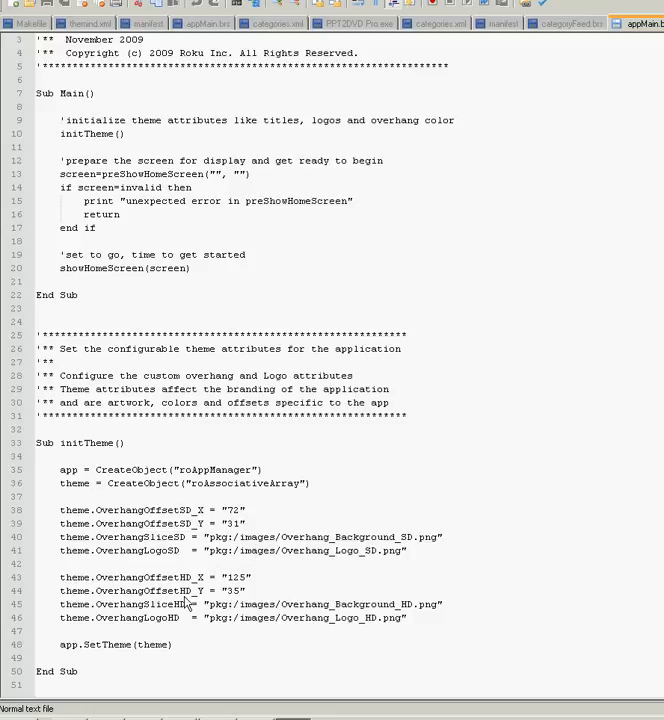
mouse_move(272, 504)
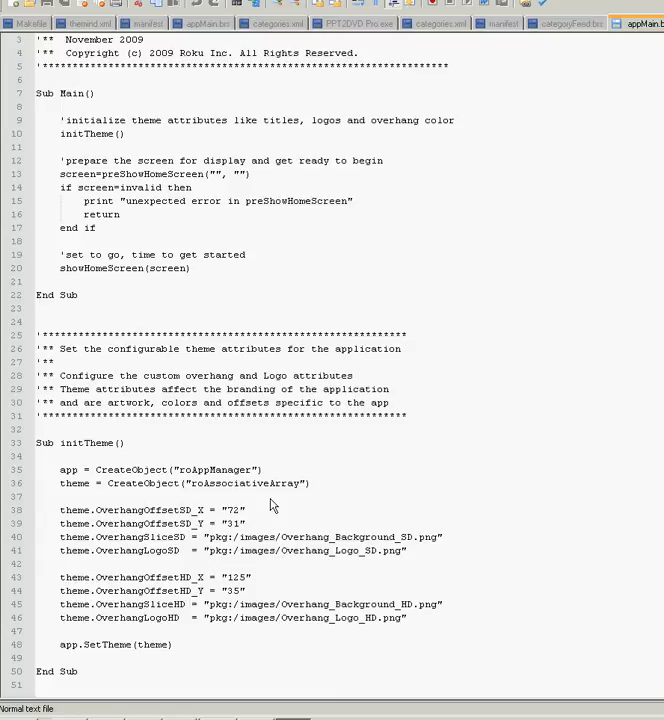
mouse_move(256, 610)
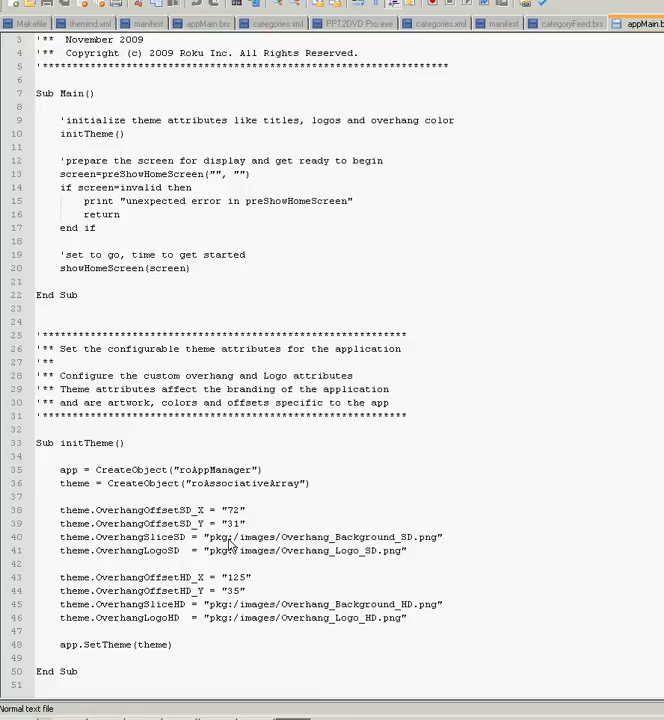
mouse_move(420, 548)
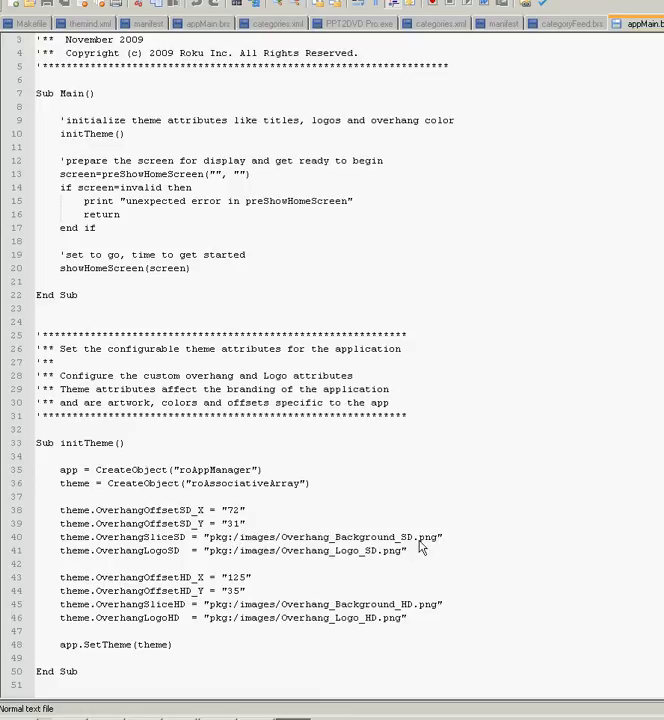
mouse_move(284, 558)
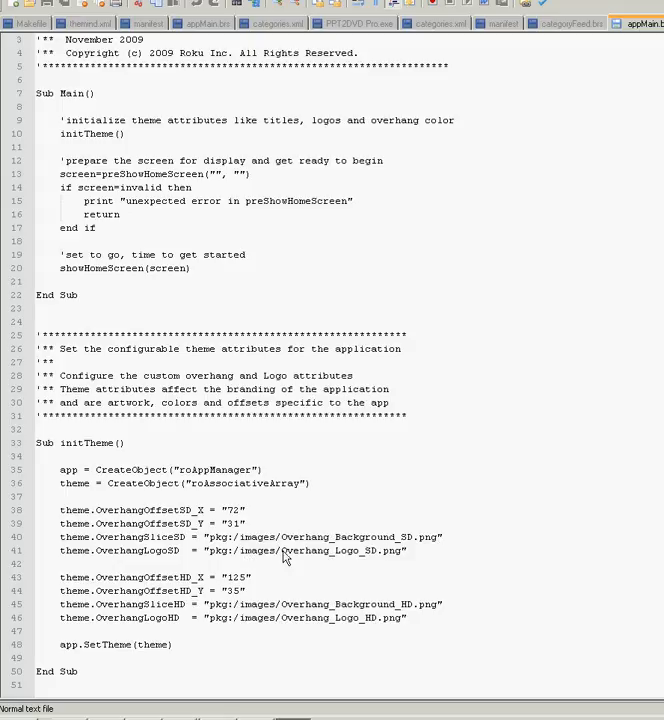
mouse_move(402, 558)
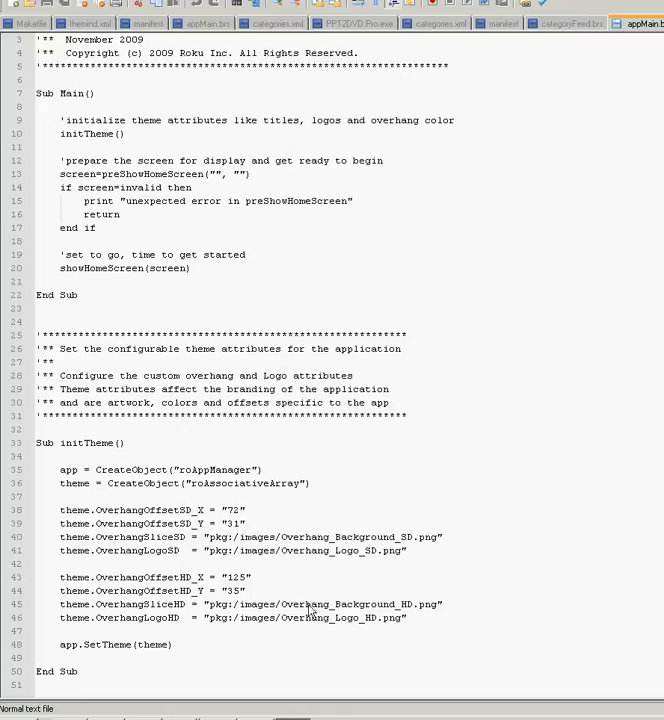
mouse_move(230, 620)
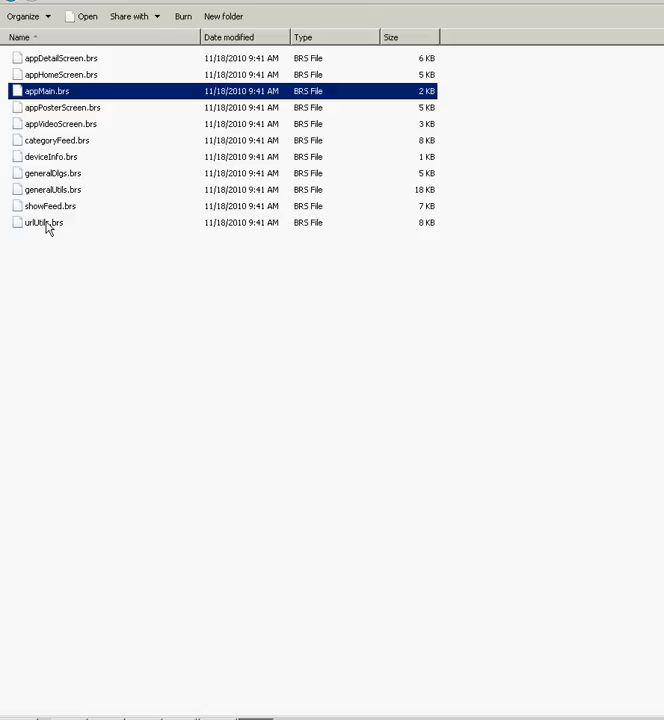
mouse_move(92, 250)
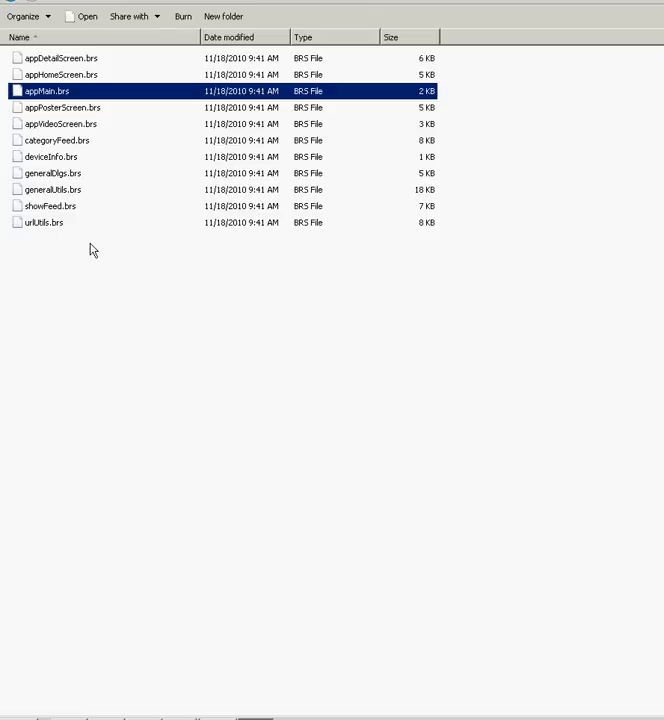